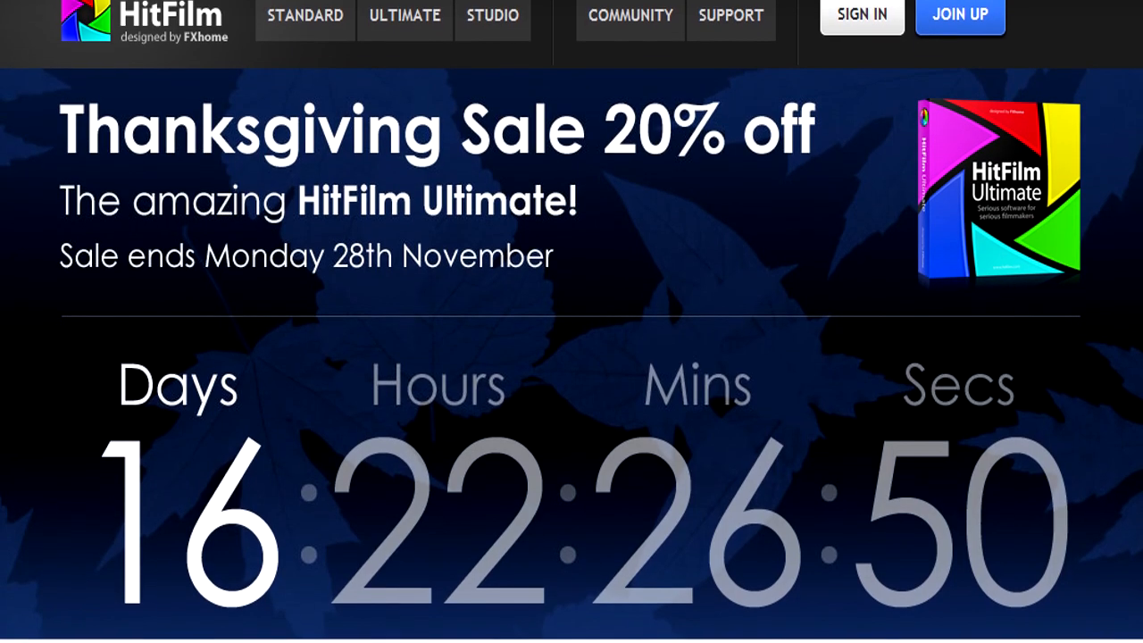
Step: Solo the Door Guy layer to view its mask, then re-enable the other layers for the full three-person composite
scroll("down", 3)
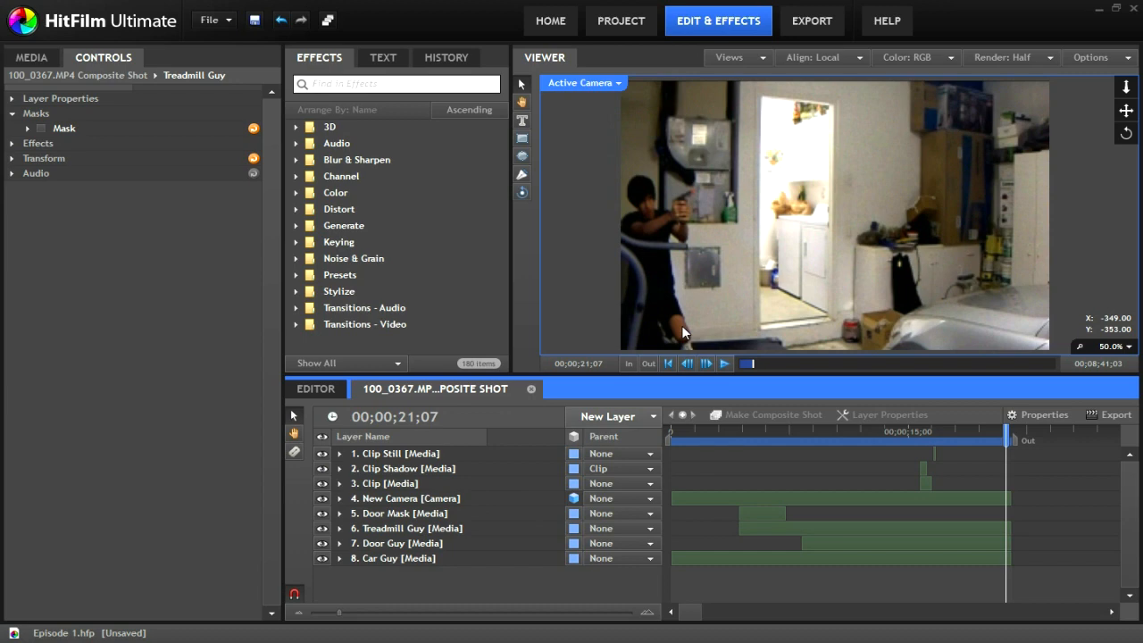
mouse_move(694, 349)
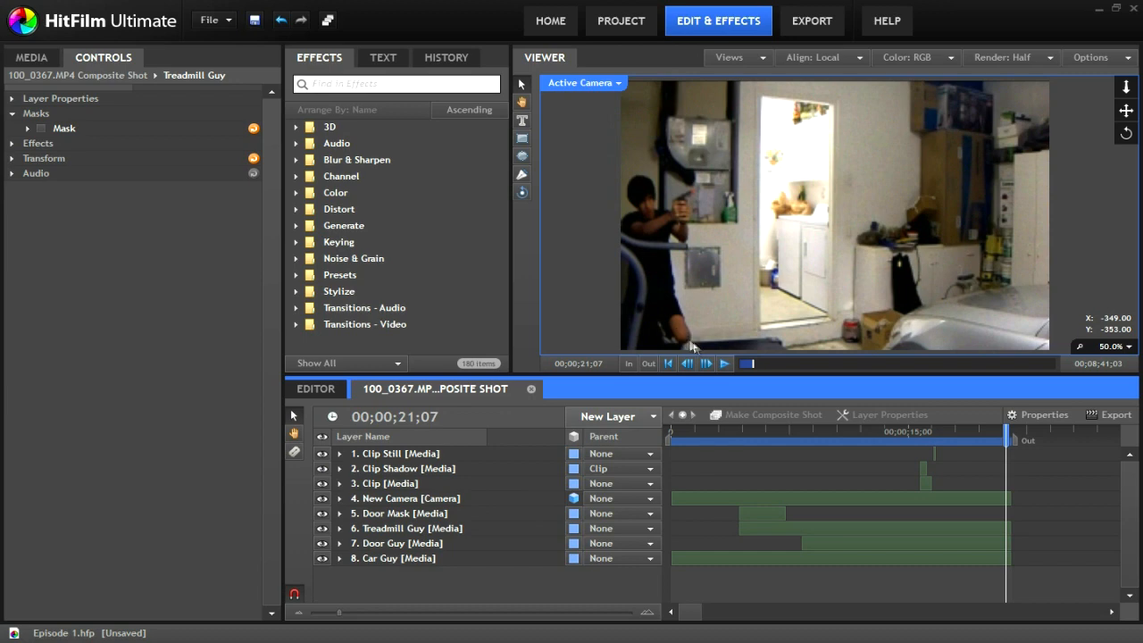
mouse_move(665, 522)
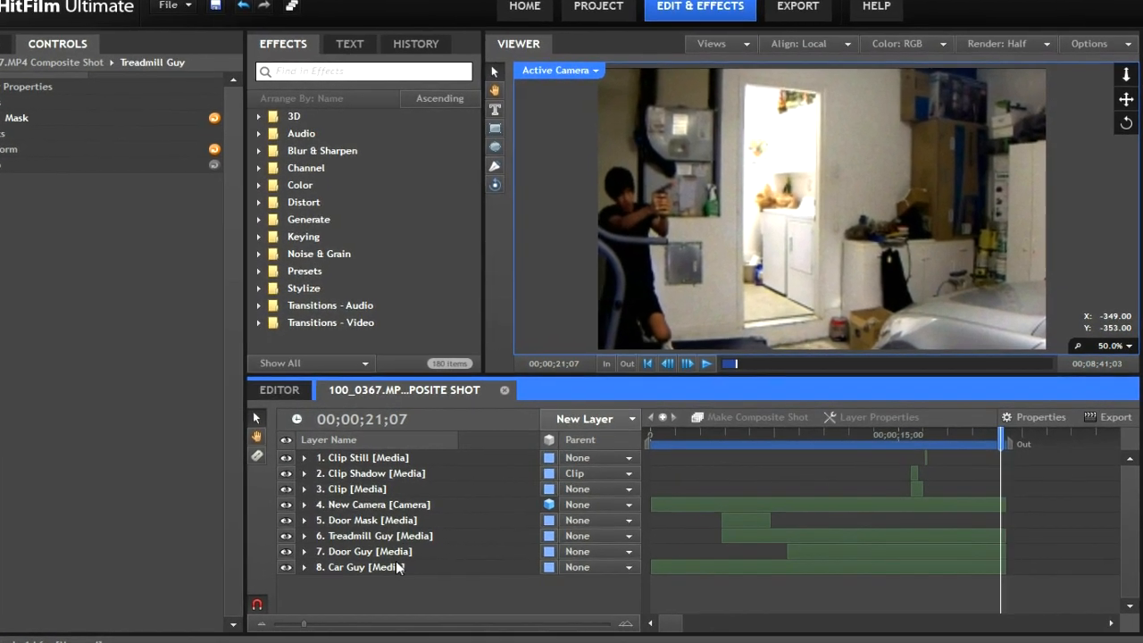
left_click(375, 566)
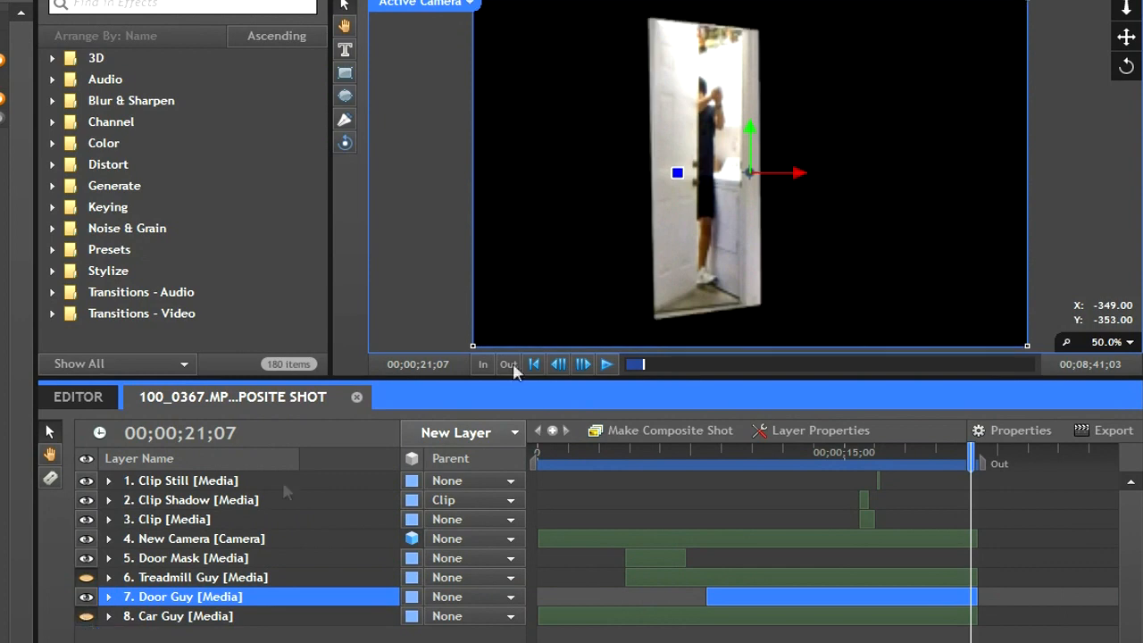
left_click(204, 577)
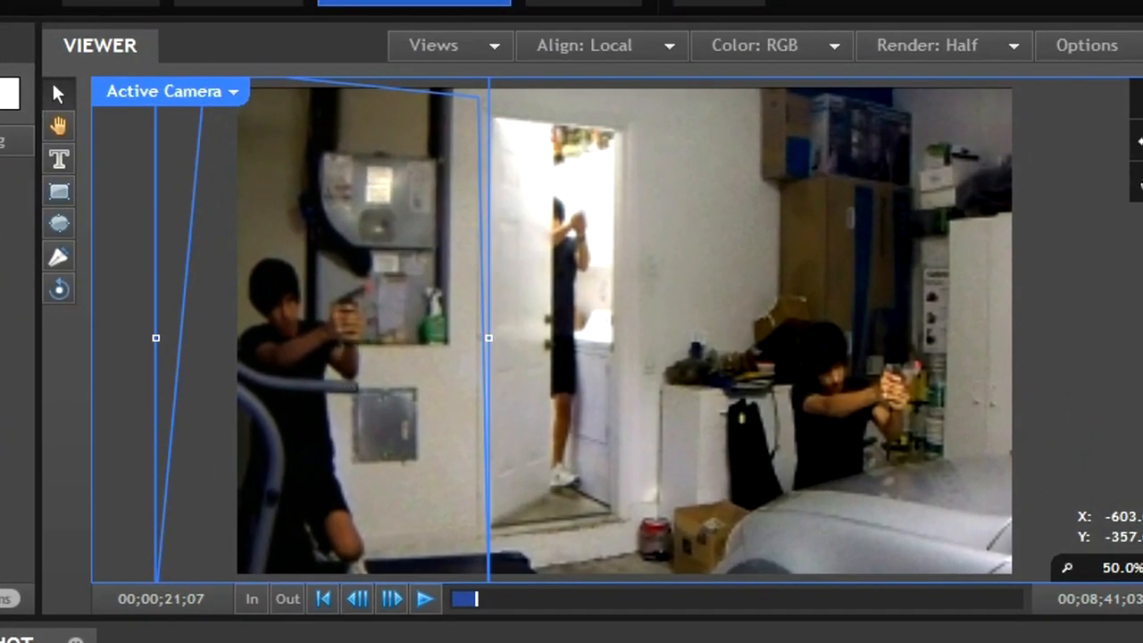
mouse_move(361, 272)
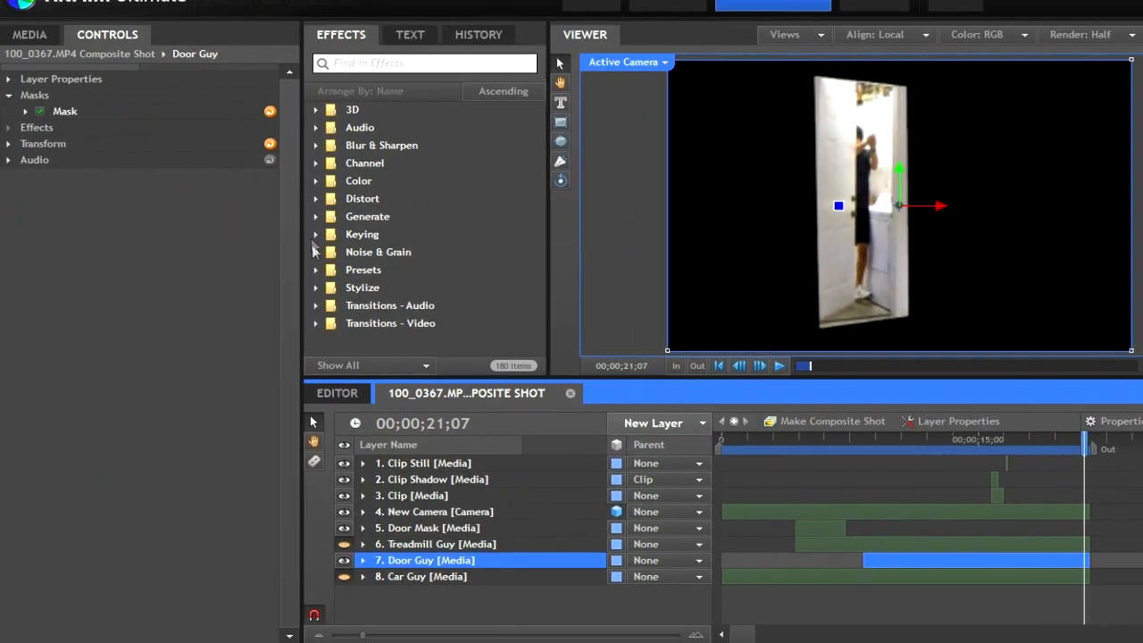
Step: Scrub the shot to check the Door Guy mask across frames, then select the Treadmill Guy layer at an earlier frame
left_click(64, 111)
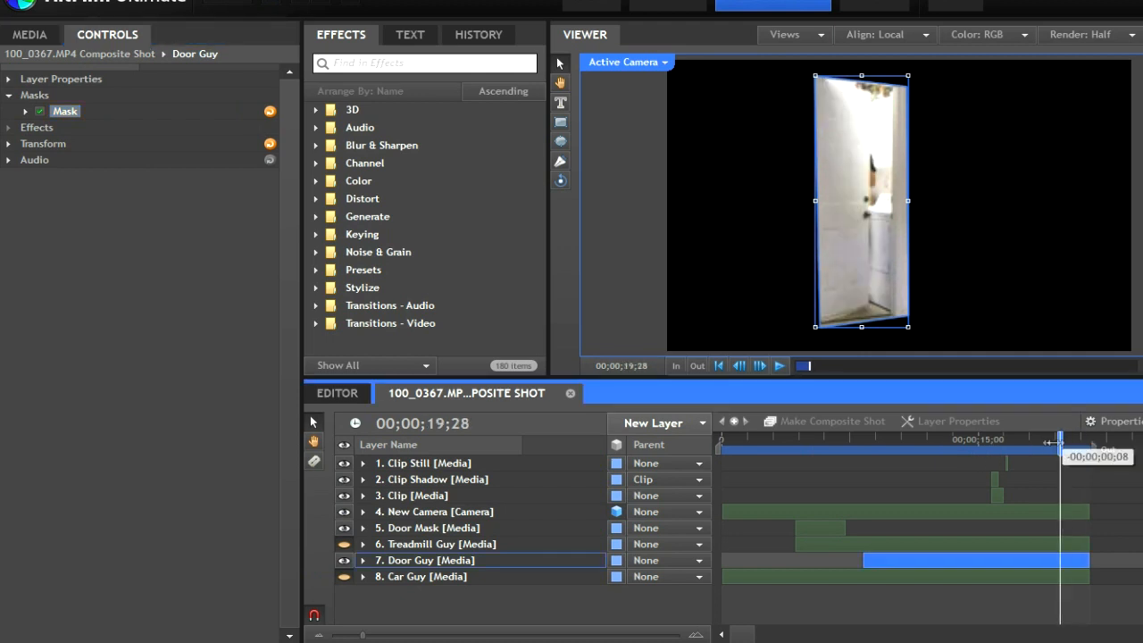
left_click_drag(1061, 456, 947, 455)
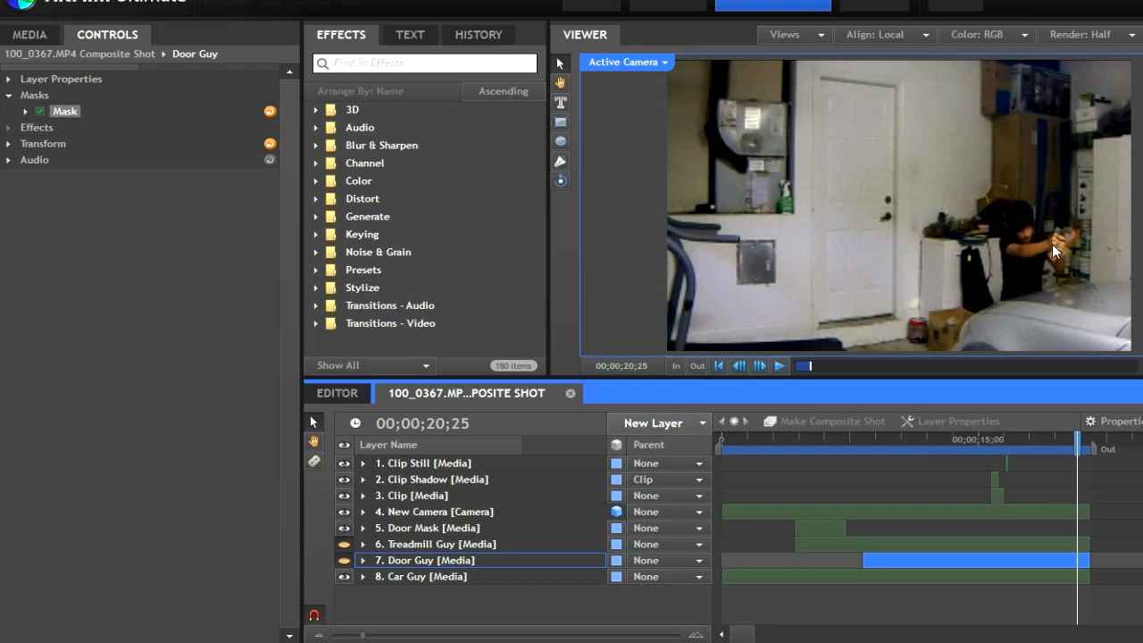
mouse_move(1007, 250)
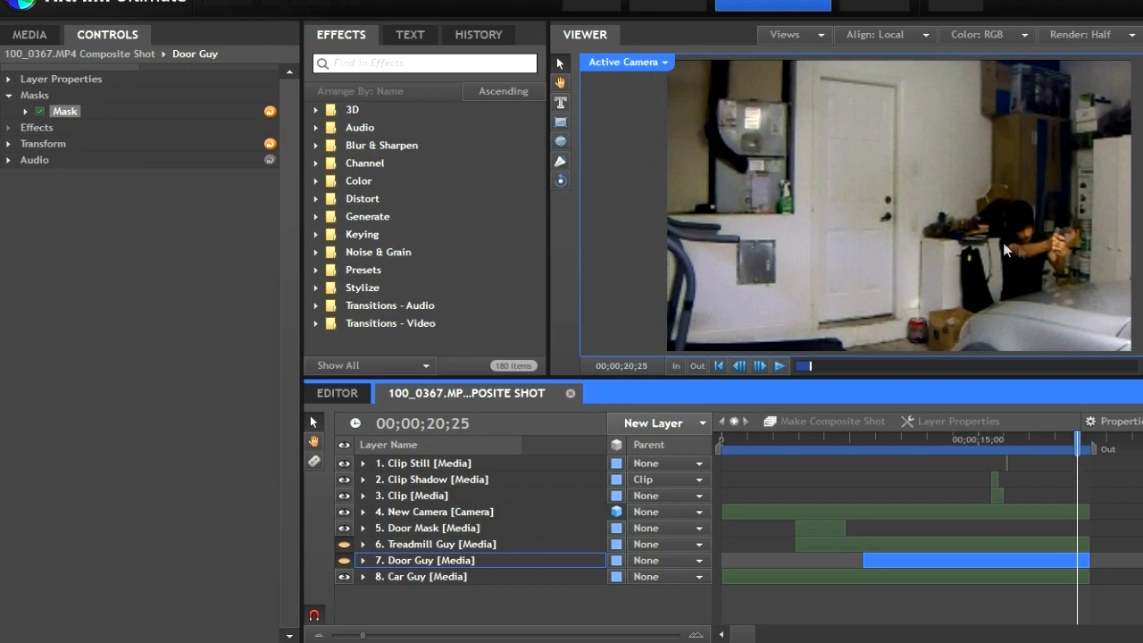
mouse_move(1100, 259)
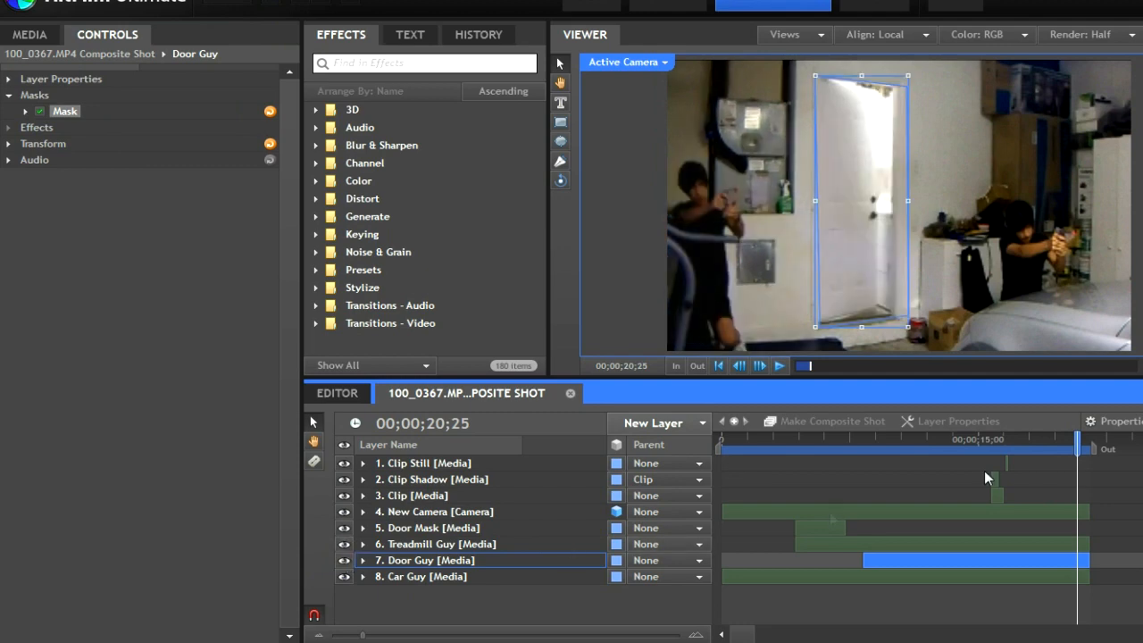
left_click(438, 543)
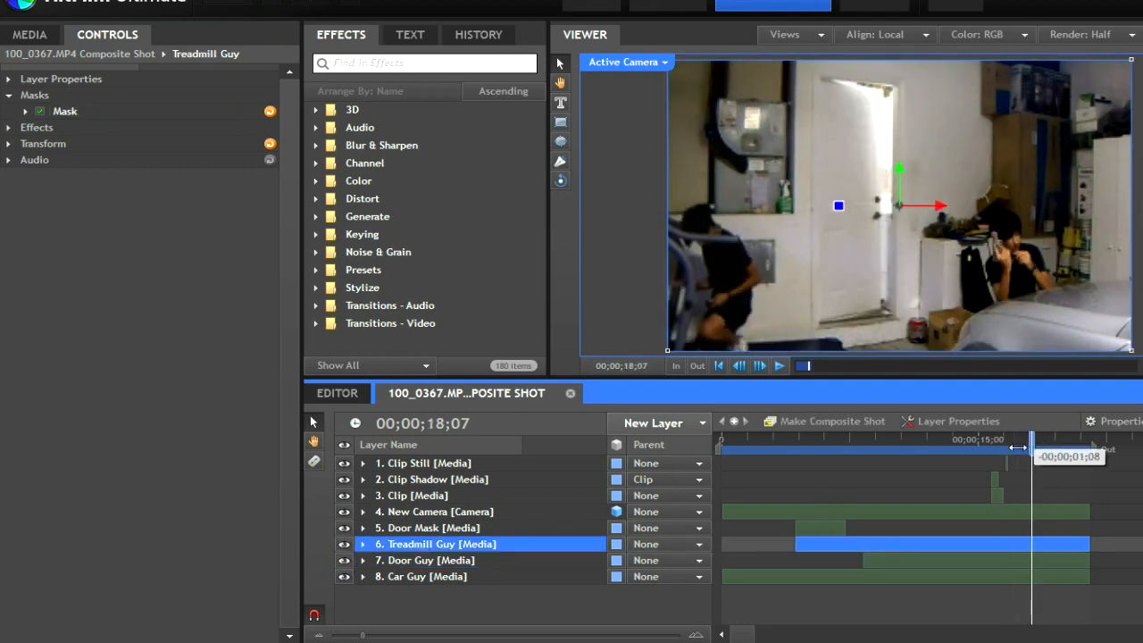
left_click_drag(1033, 438, 1018, 438)
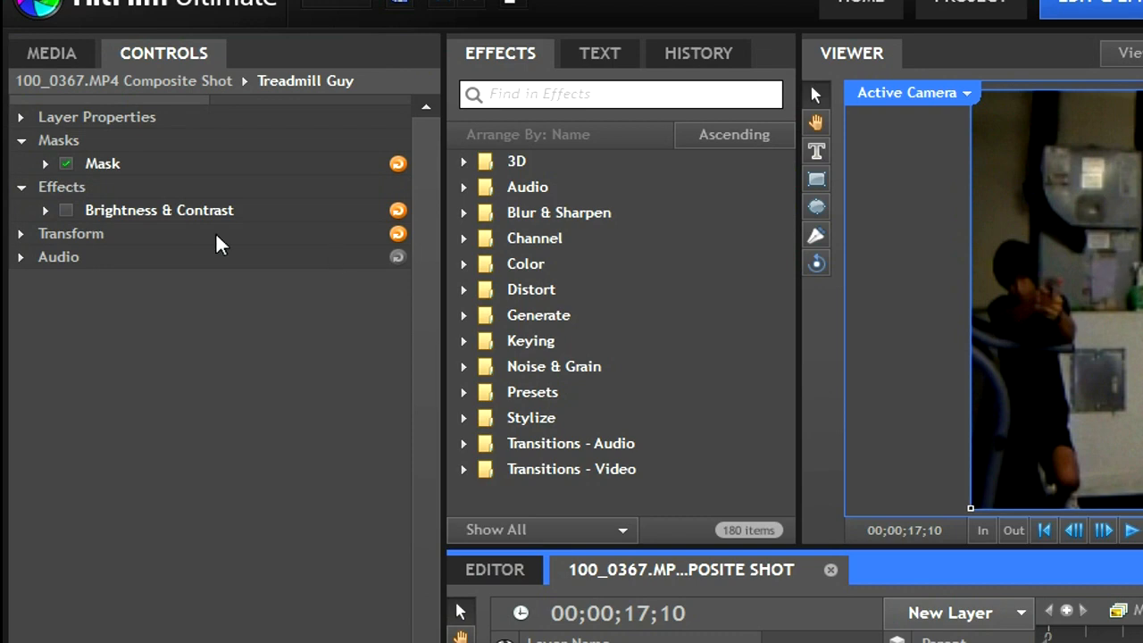
Step: Turn on Brightness & Contrast for Treadmill Guy with Brightness 22.0 and Contrast 10.0
left_click(66, 211)
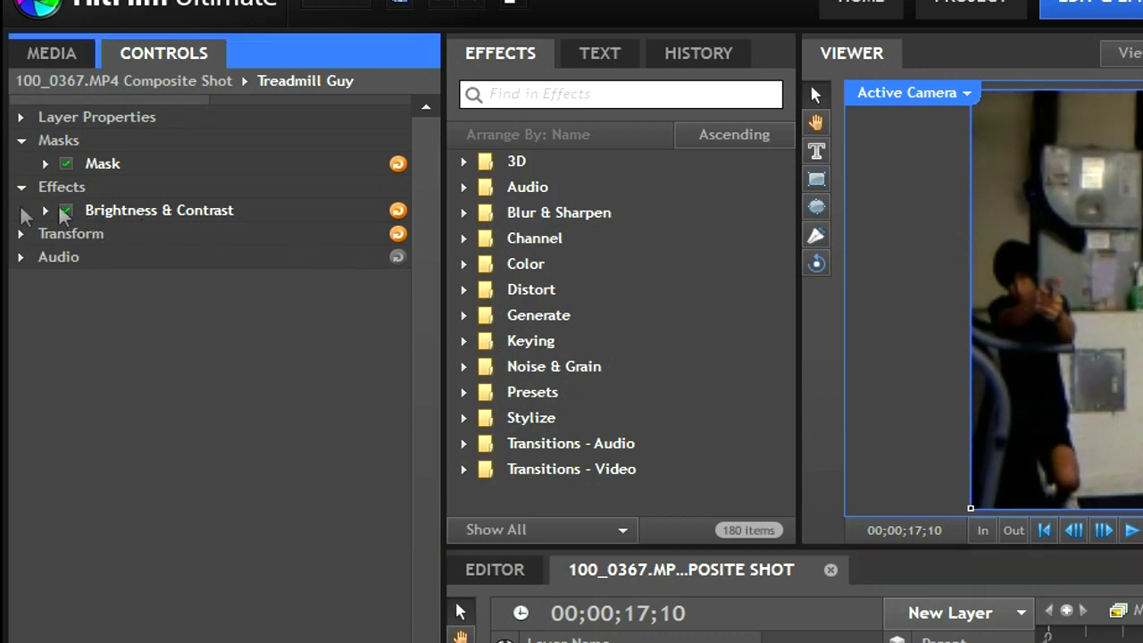
left_click(45, 210)
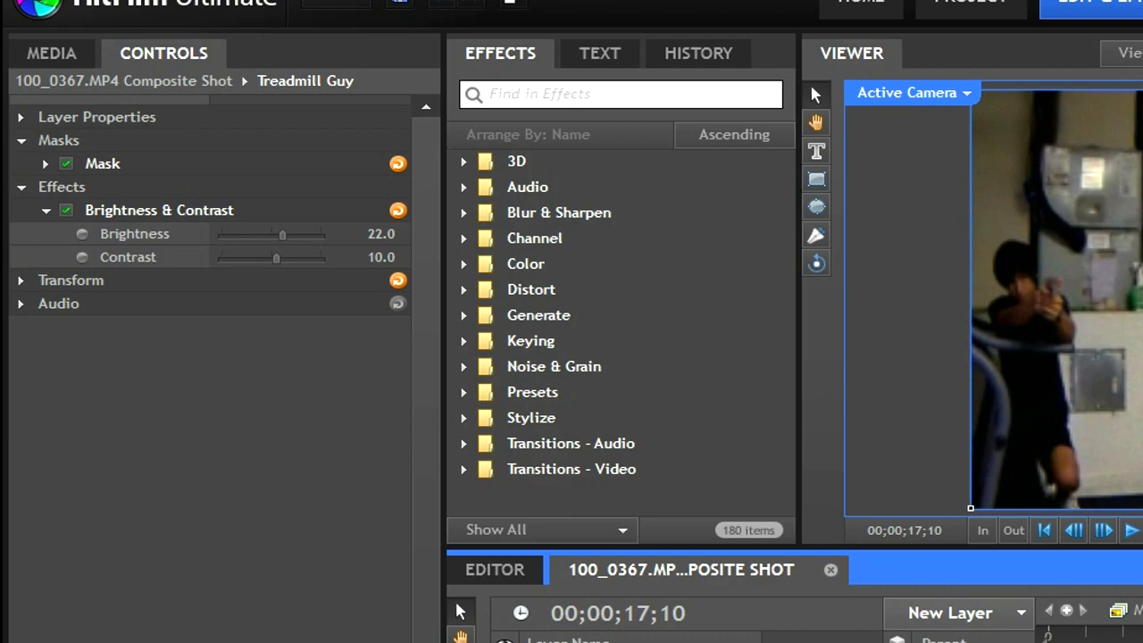
left_click(45, 164)
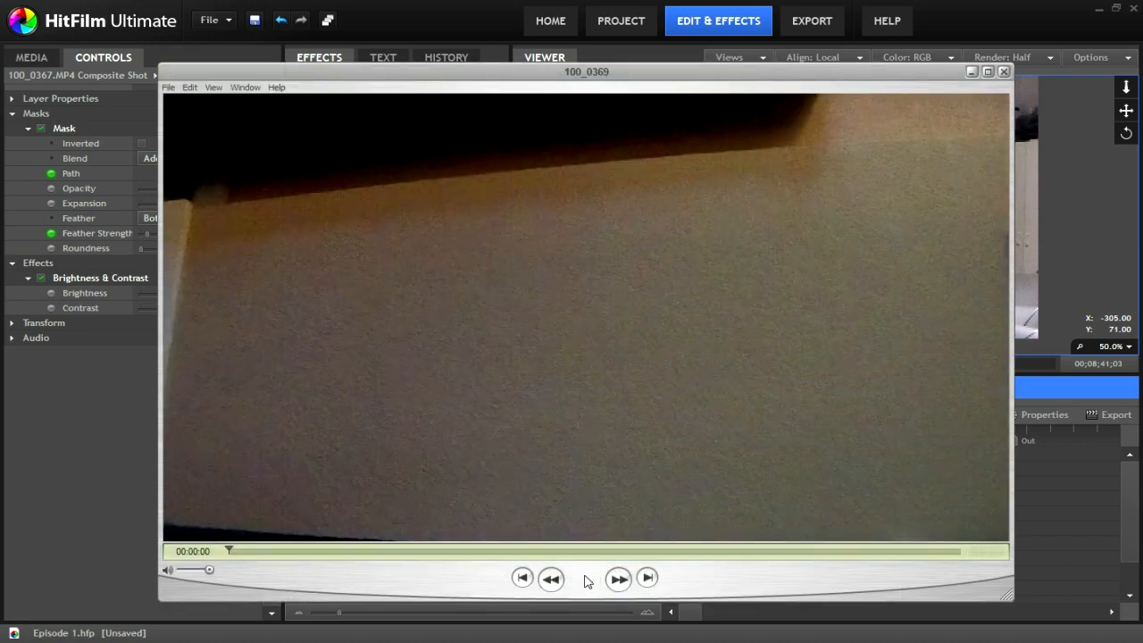
Step: Play the raw 100_0369 clip in the media player
left_click(584, 578)
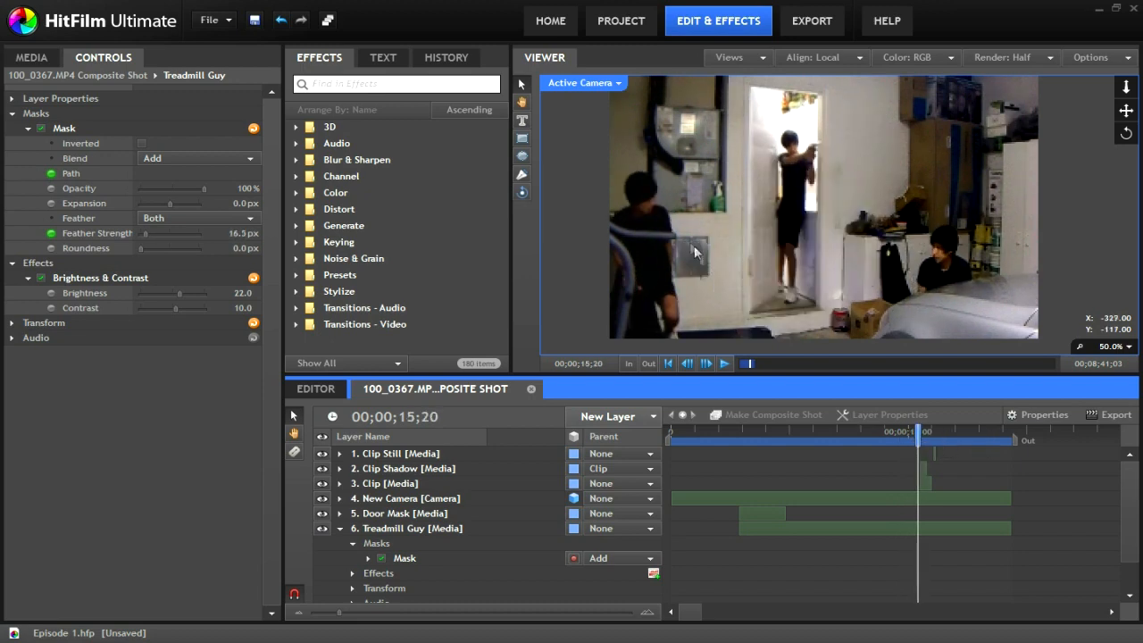
mouse_move(675, 277)
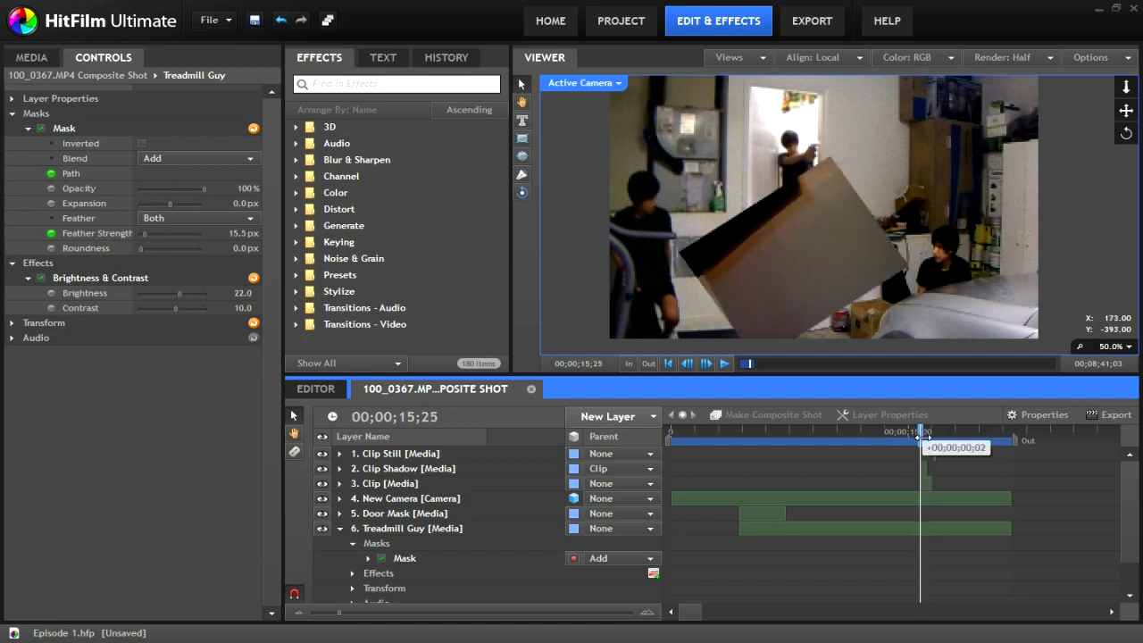
Step: Scrub between 15;20 and 16;16 to preview the cardboard toss, then select the Clip layer carrying it
left_click_drag(921, 431, 929, 430)
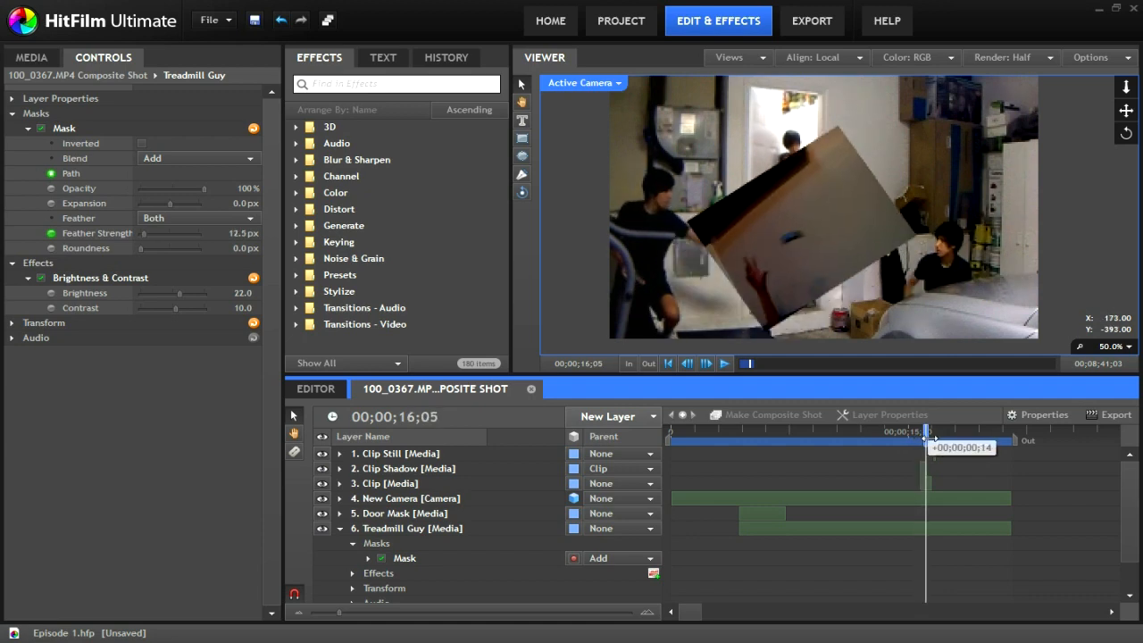
left_click_drag(925, 430, 932, 430)
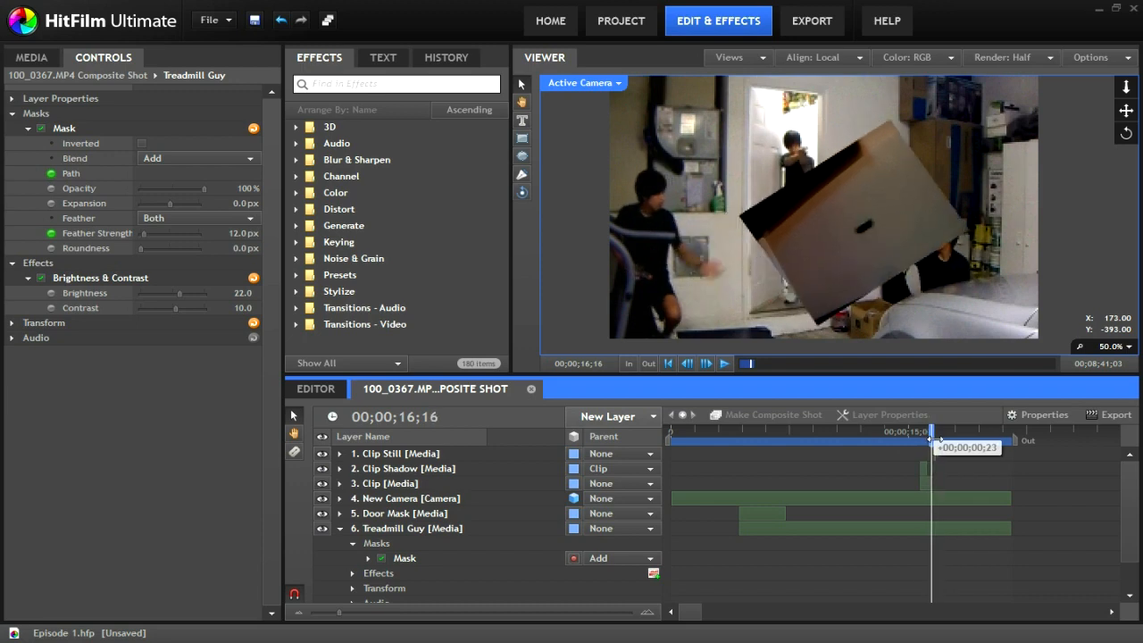
left_click_drag(932, 431, 918, 430)
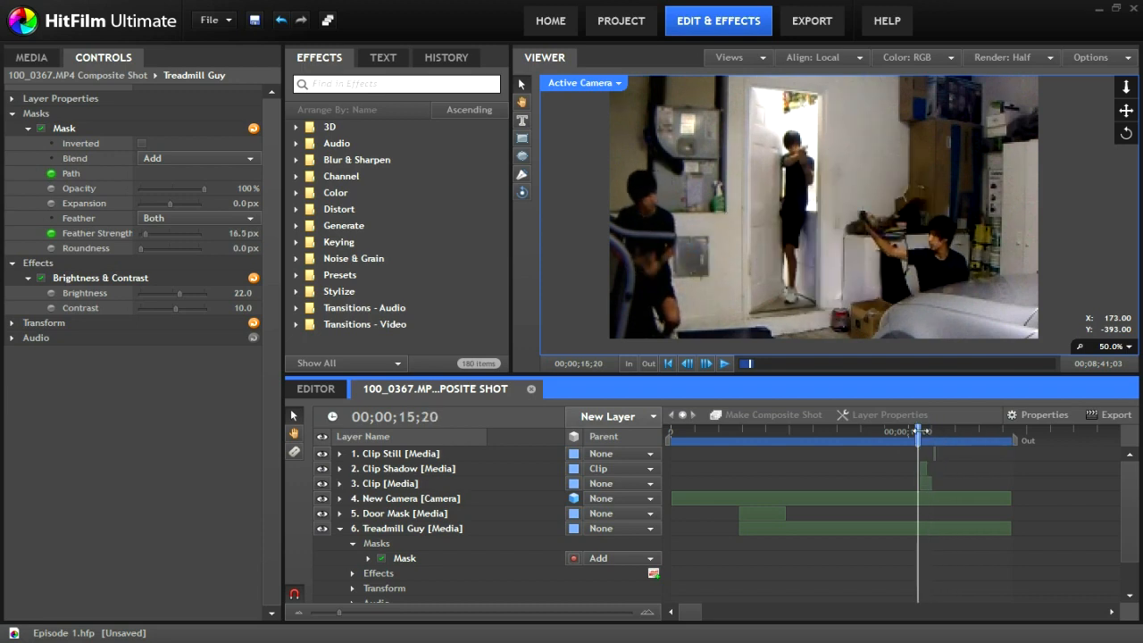
left_click_drag(918, 430, 927, 431)
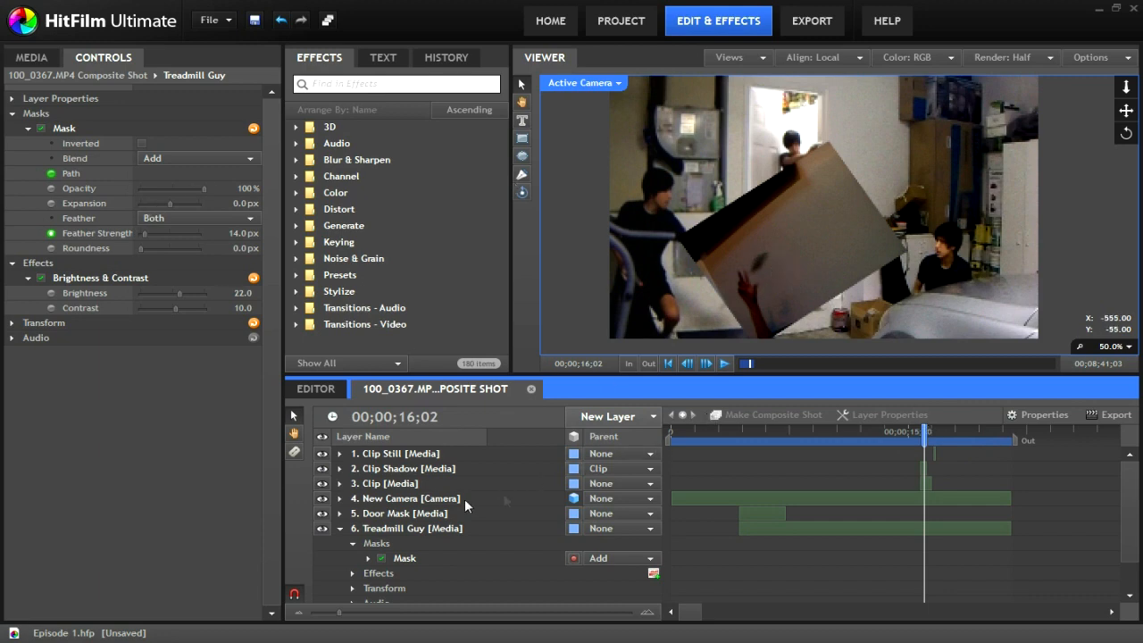
left_click(386, 482)
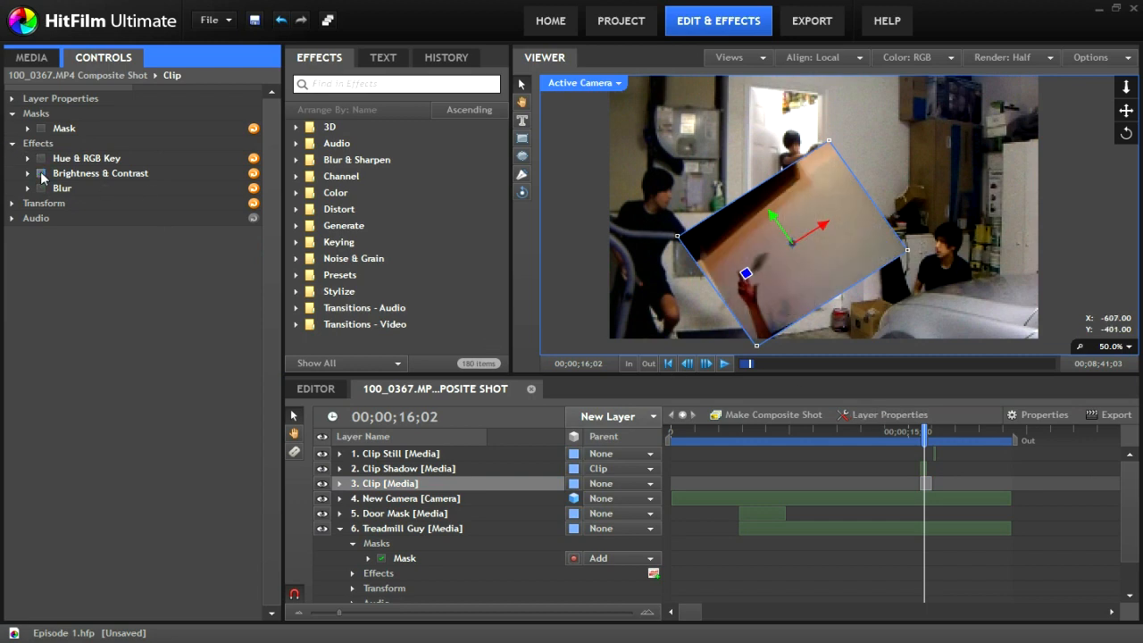
Step: Toggle the Clip layer's Mask, Hue & RGB Key and Brightness & Contrast off and back on to compare
left_click(41, 173)
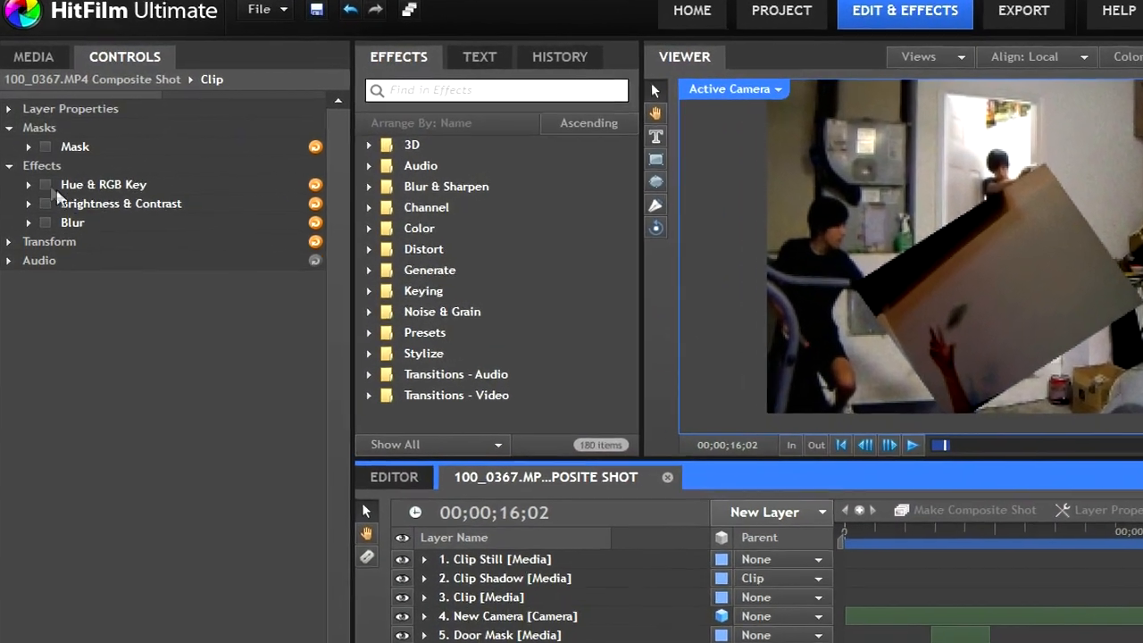
left_click(46, 204)
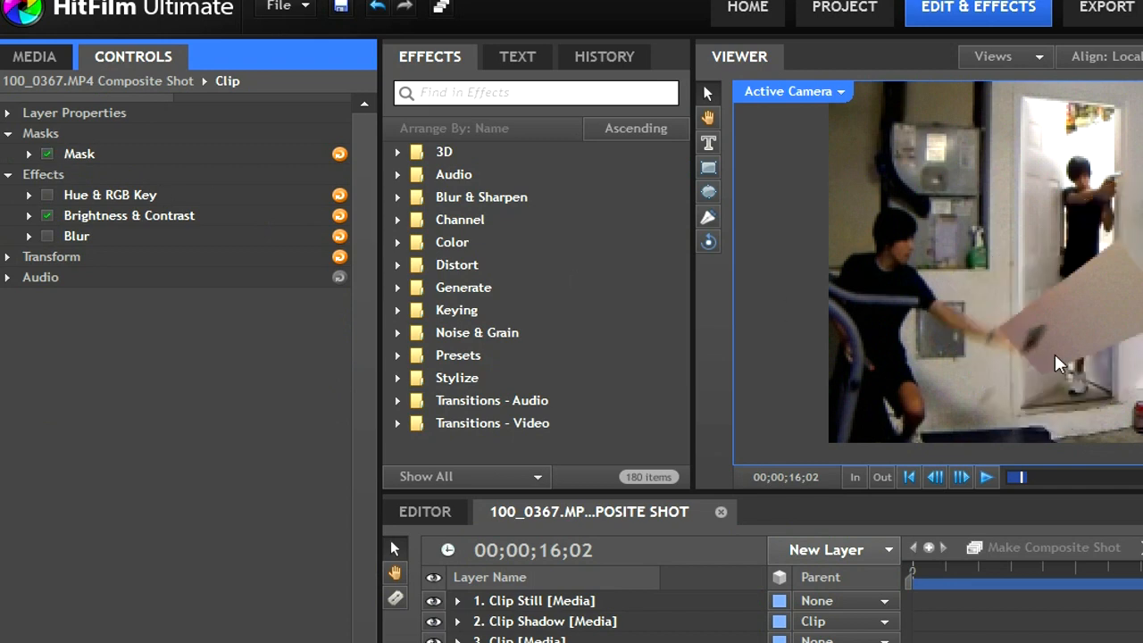
left_click(47, 194)
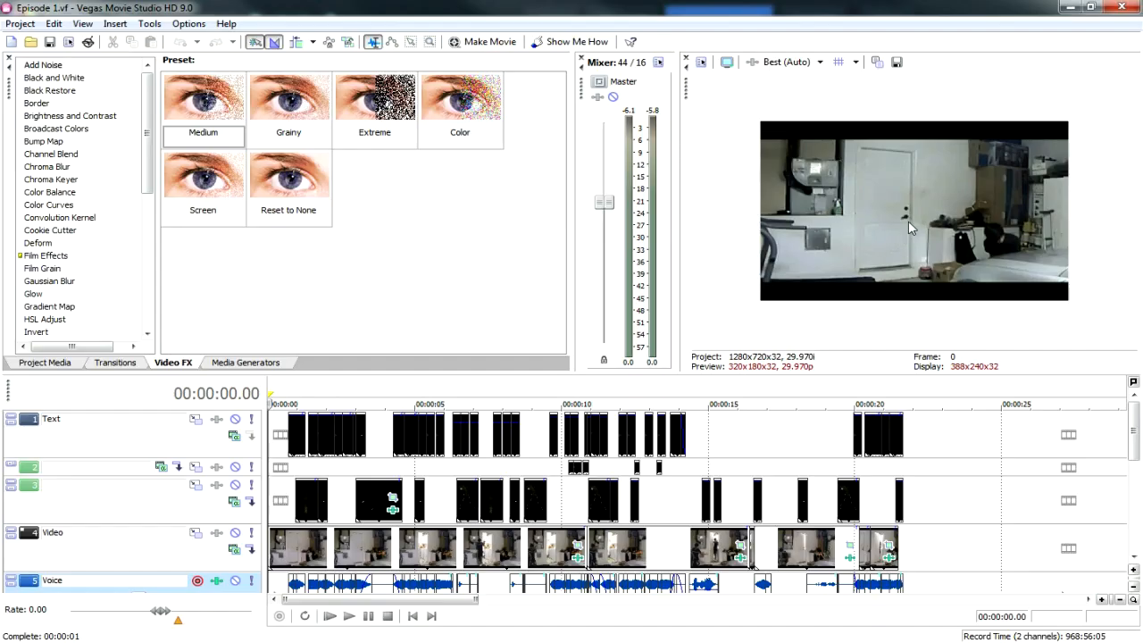
mouse_move(1043, 319)
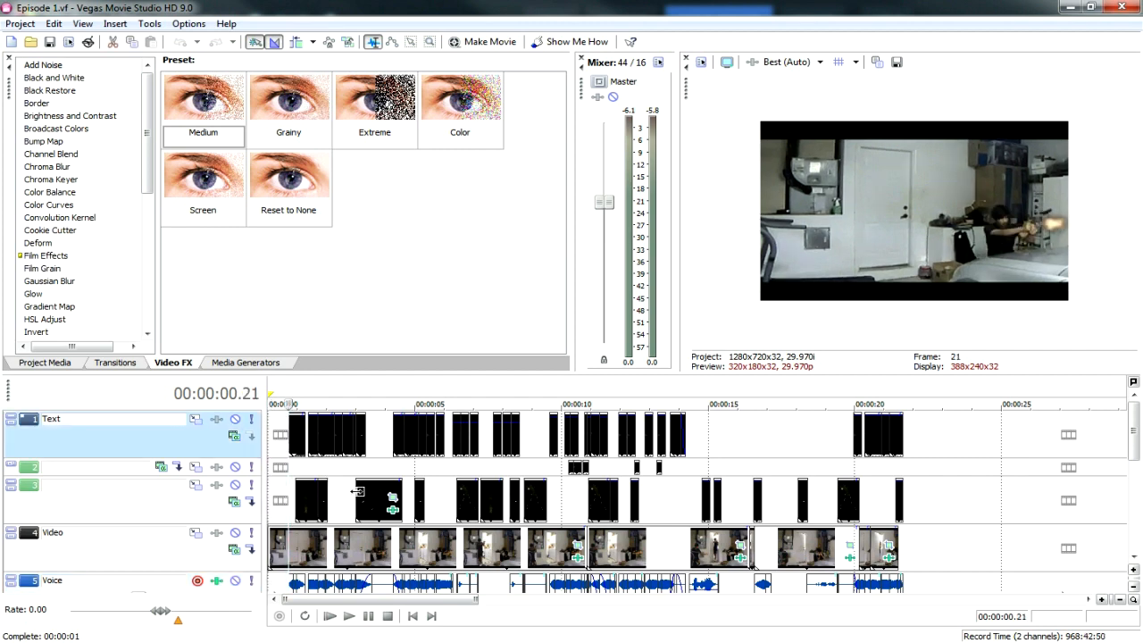
Step: Move the Vegas timeline cursor to about 00:00:15 where all three copies of the person appear
left_click(732, 404)
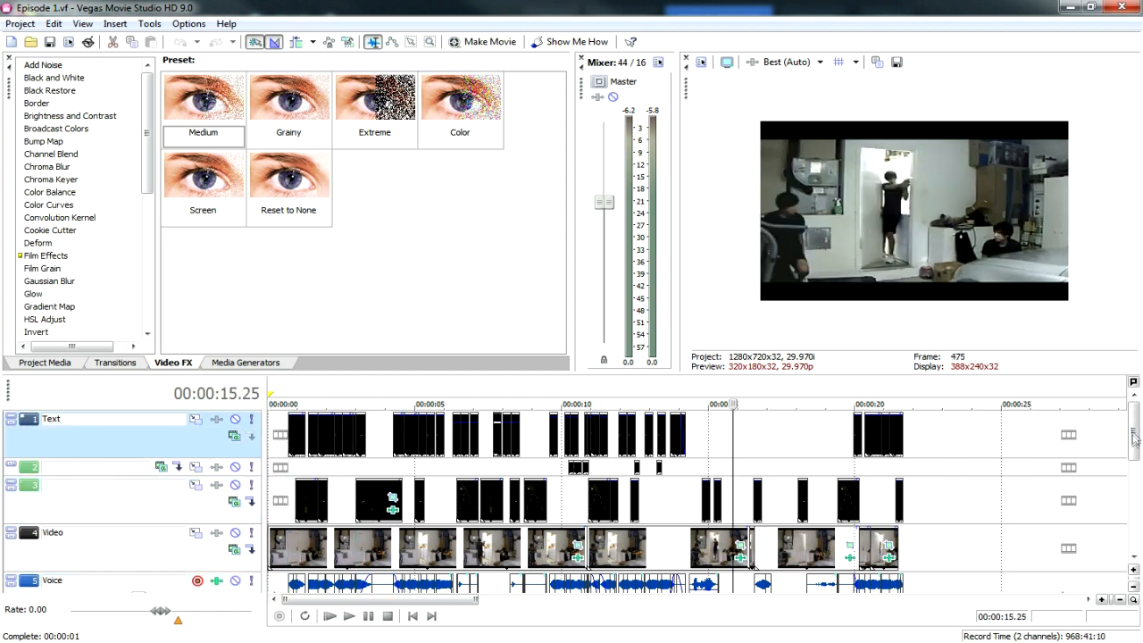